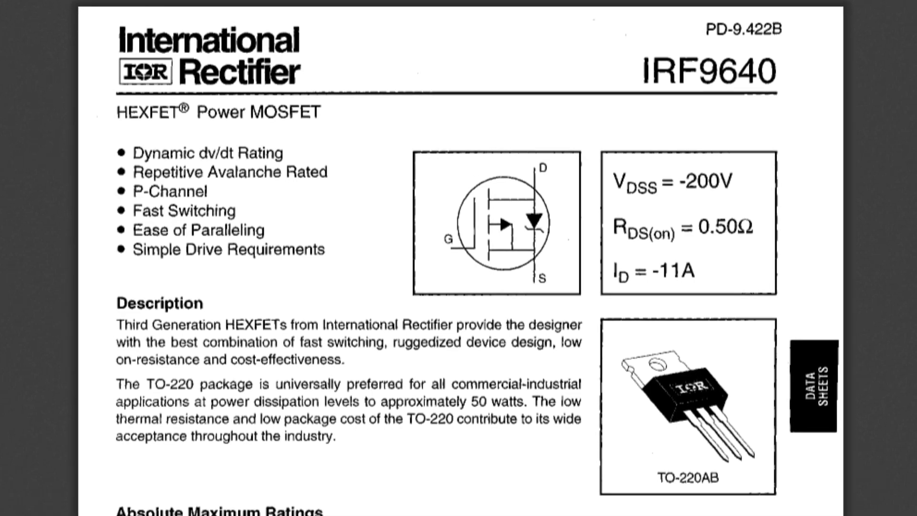
scroll("down", 3)
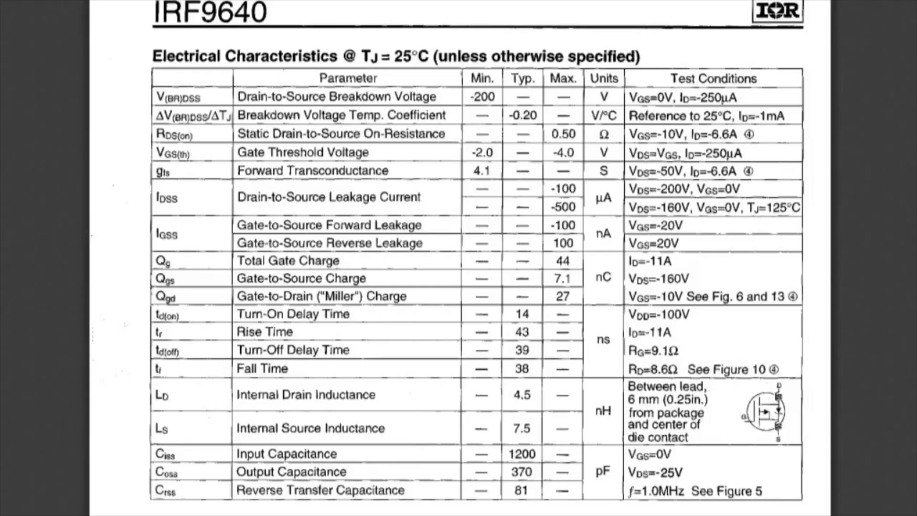